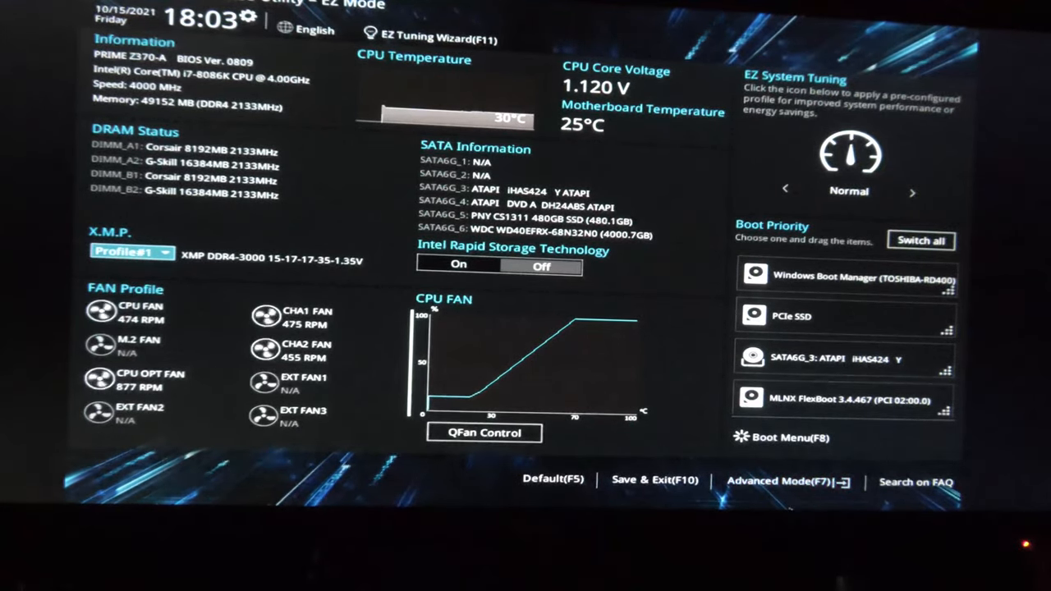
# Step: Switch the BIOS utility from EZ Mode to Advanced Mode
pyautogui.click(782, 481)
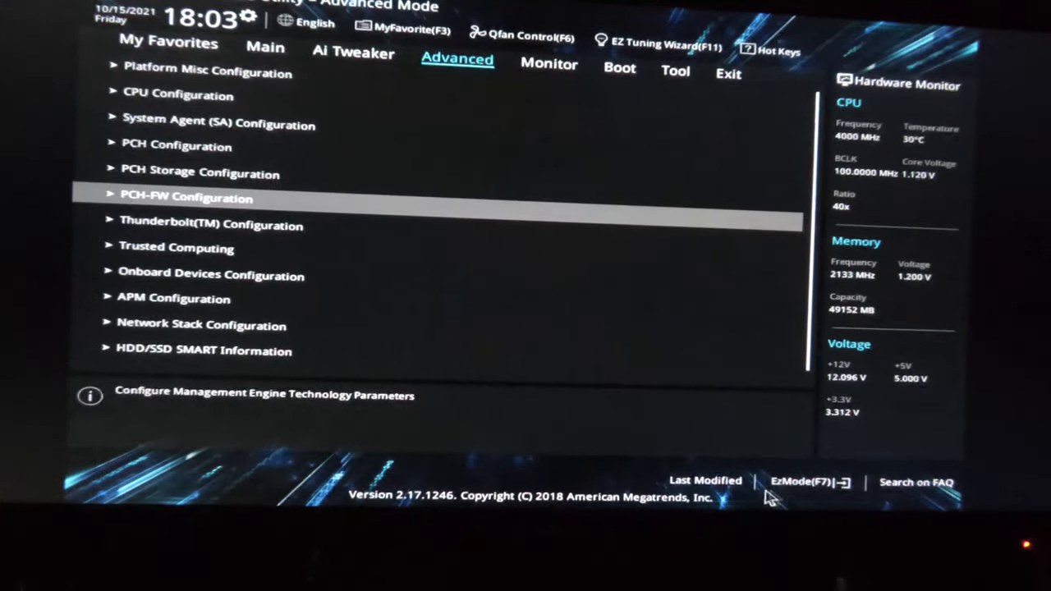
pyautogui.moveTo(546, 299)
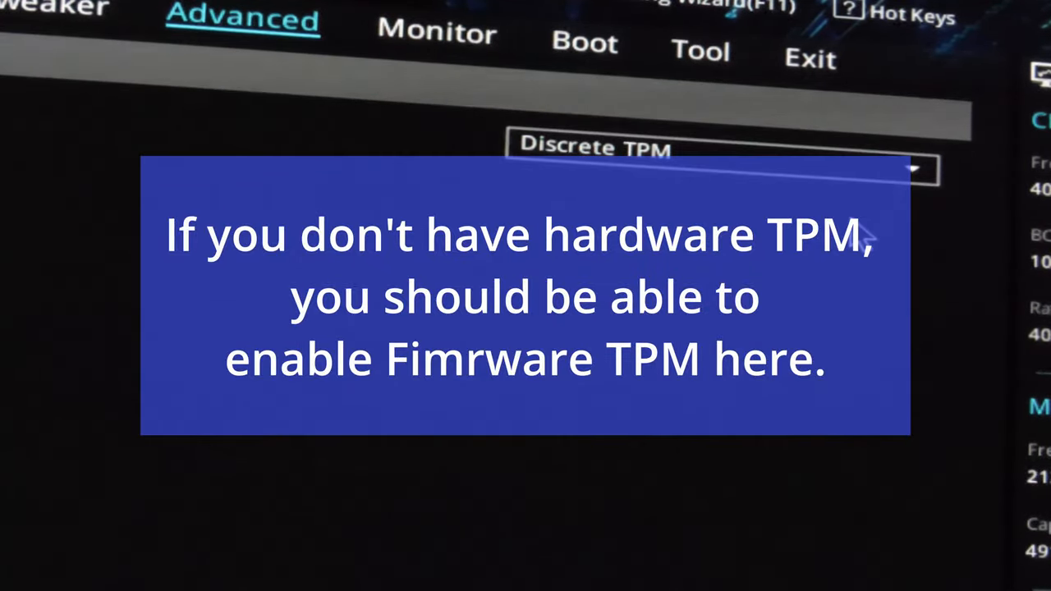
pyautogui.moveTo(928, 213)
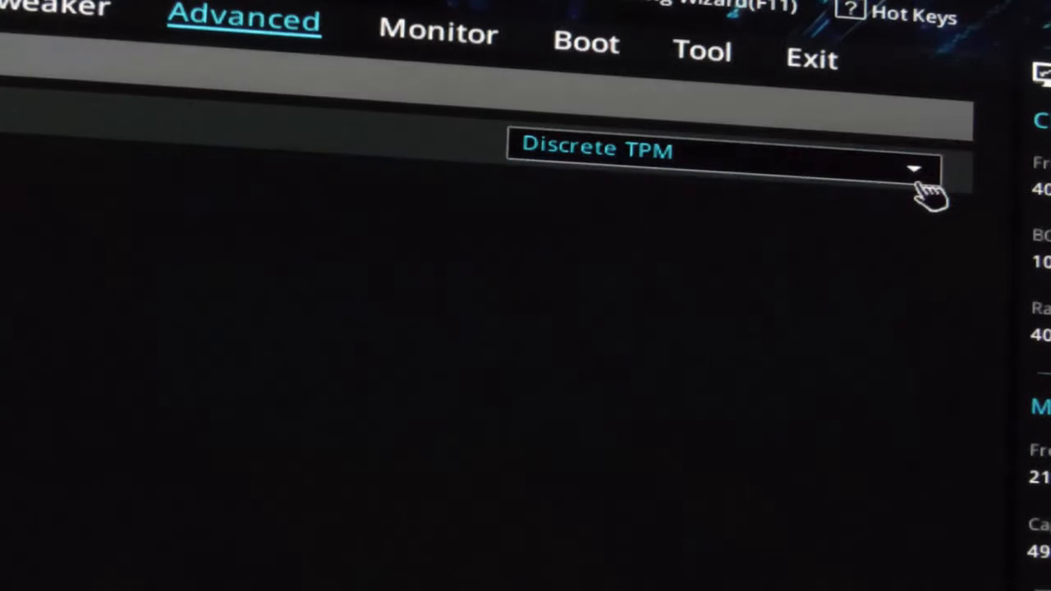
# Step: Expand TPM Device Selection to list Discrete TPM and Firmware TPM
pyautogui.click(914, 167)
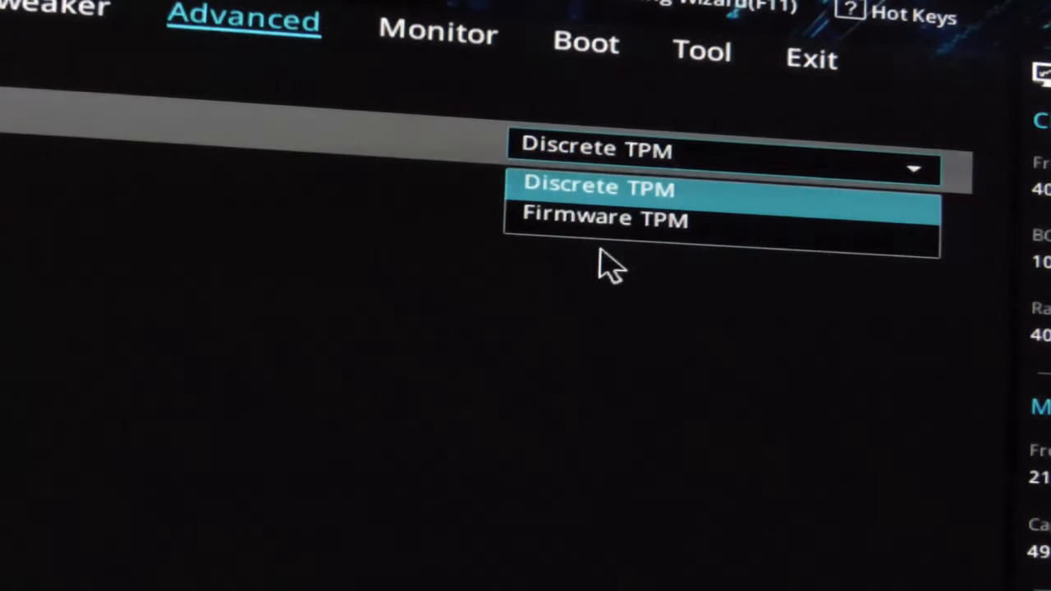